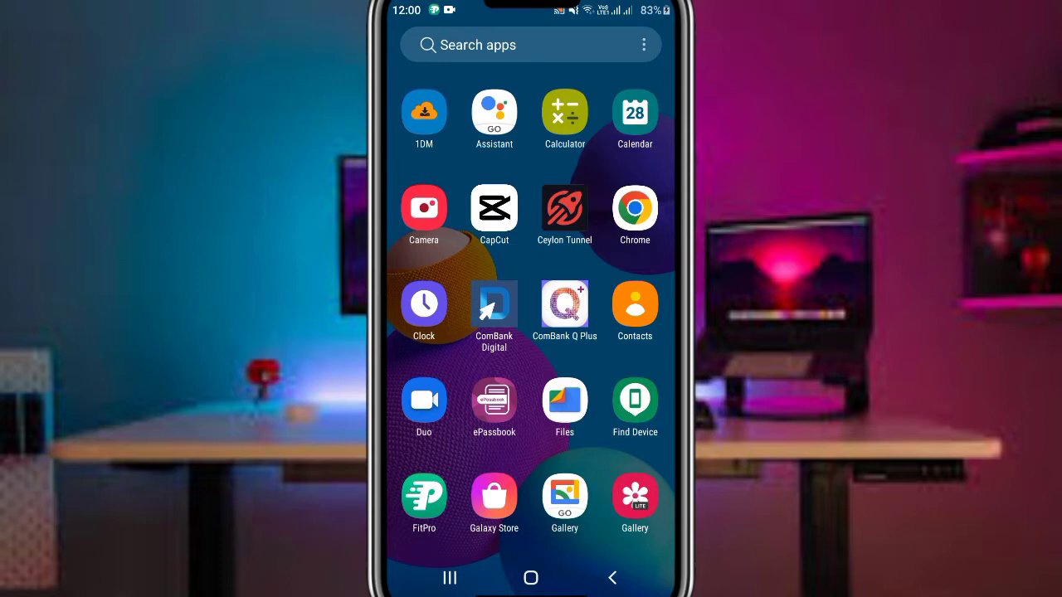
# Scroll down the app drawer and launch WhatsApp
pyautogui.scroll(-3)
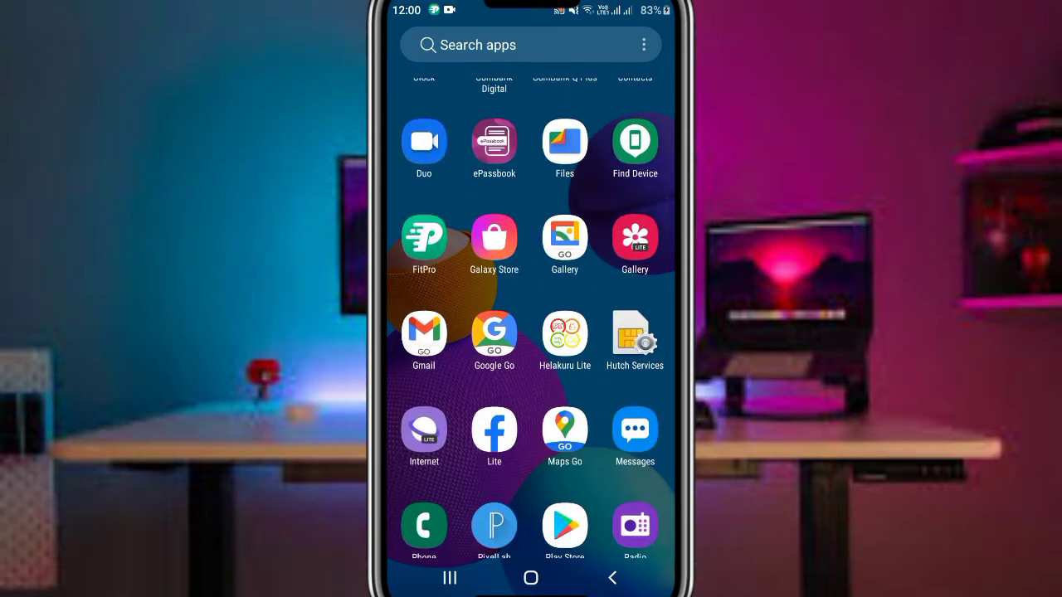
pyautogui.scroll(-3)
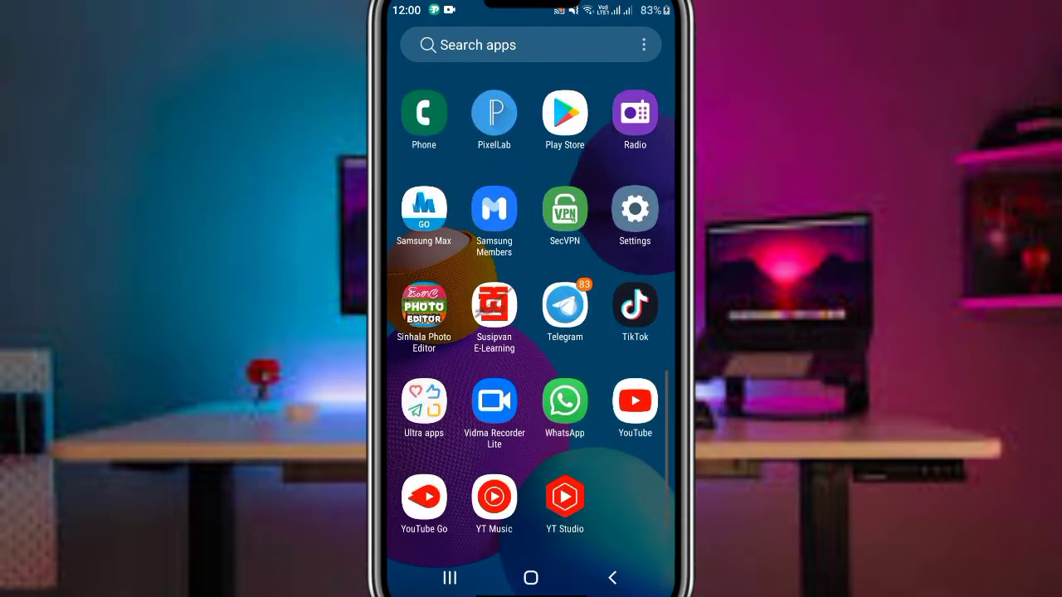
pyautogui.click(564, 400)
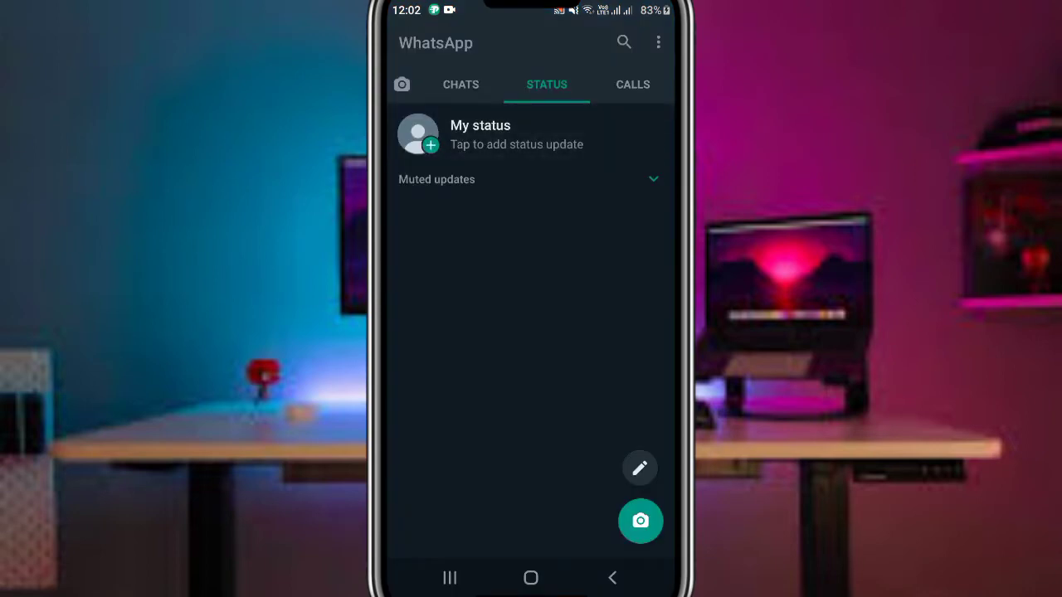
# Load the long video into My status, see the 0:29 cap, and abandon it
pyautogui.click(639, 522)
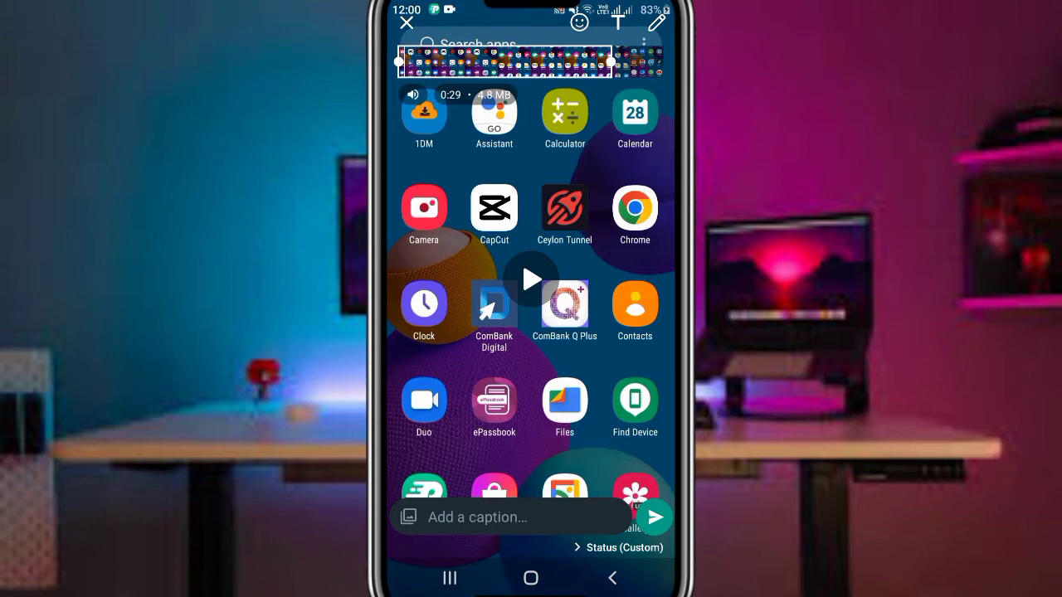
pyautogui.click(918, 494)
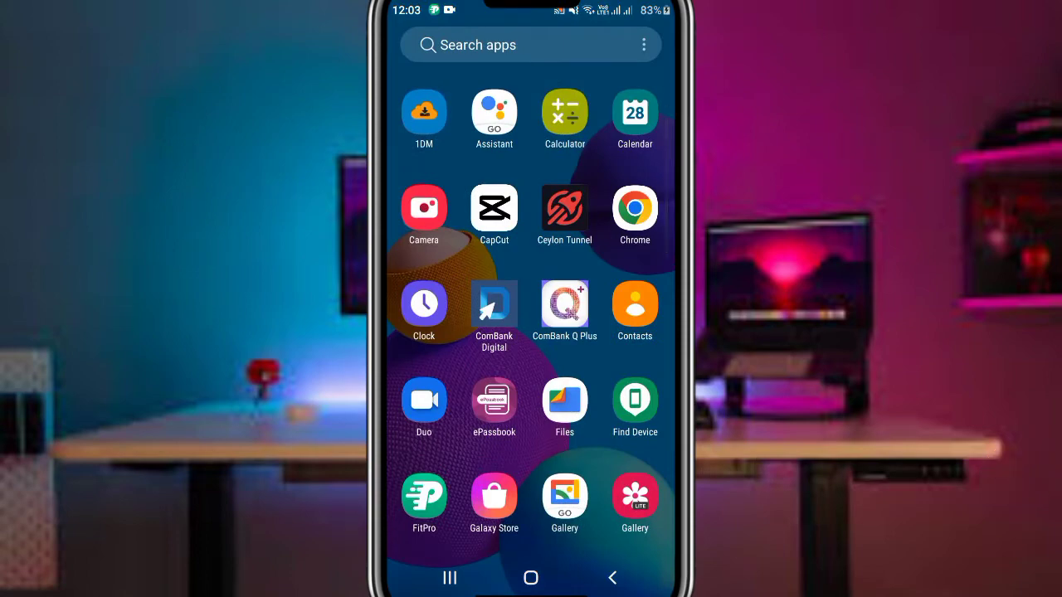
# Scroll through the app drawer and launch the Google Play Store
pyautogui.scroll(-3)
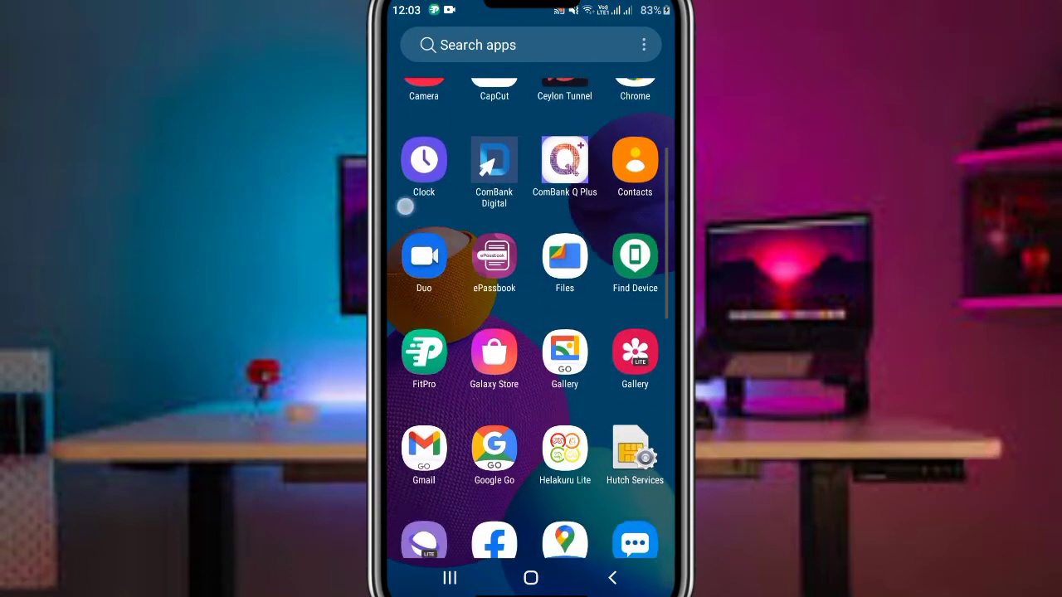
pyautogui.scroll(-3)
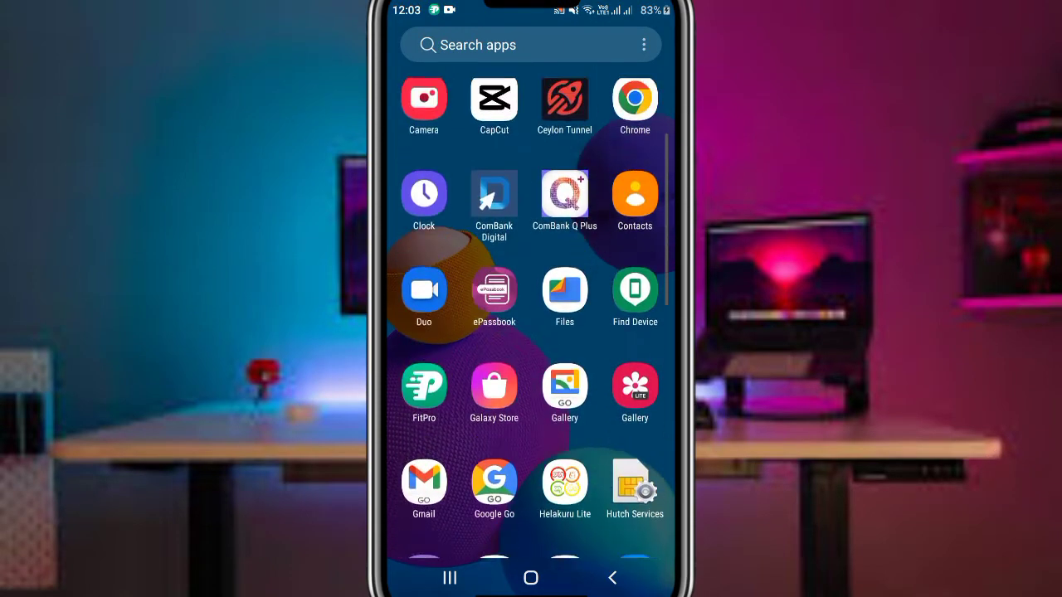
pyautogui.scroll(-3)
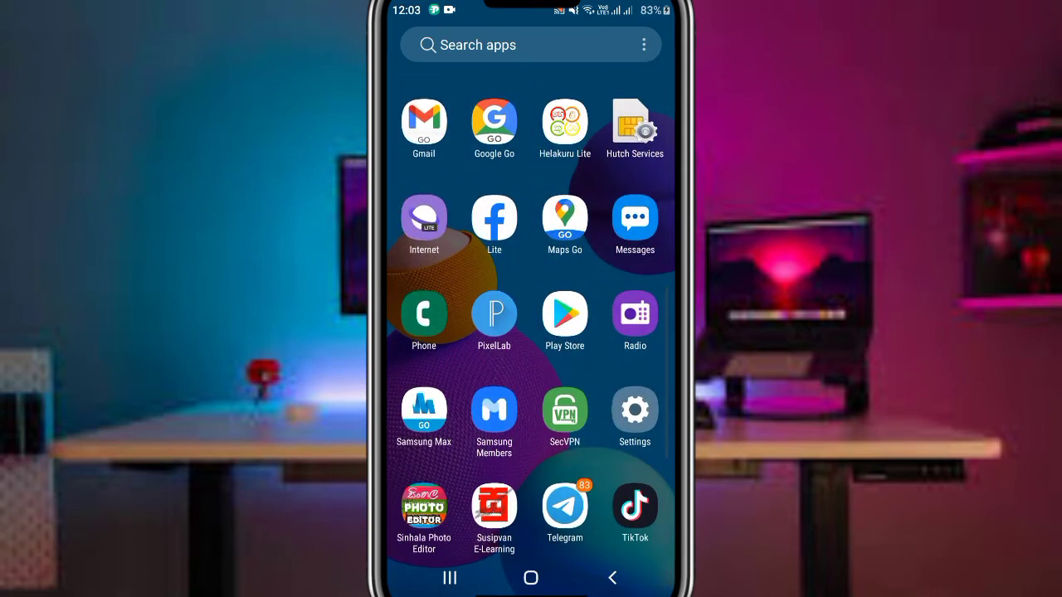
pyautogui.scroll(-3)
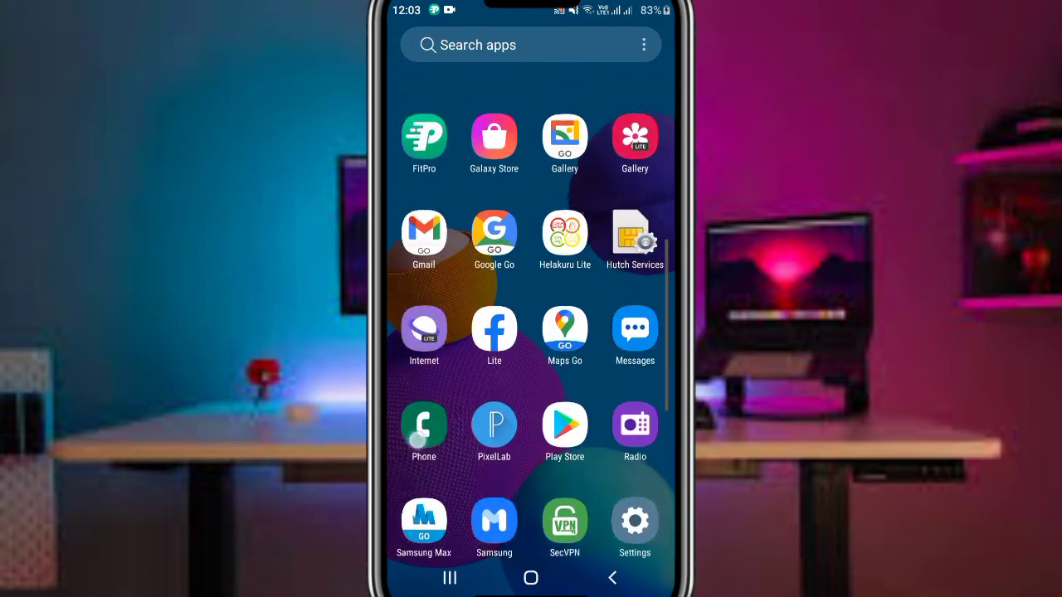
pyautogui.scroll(-3)
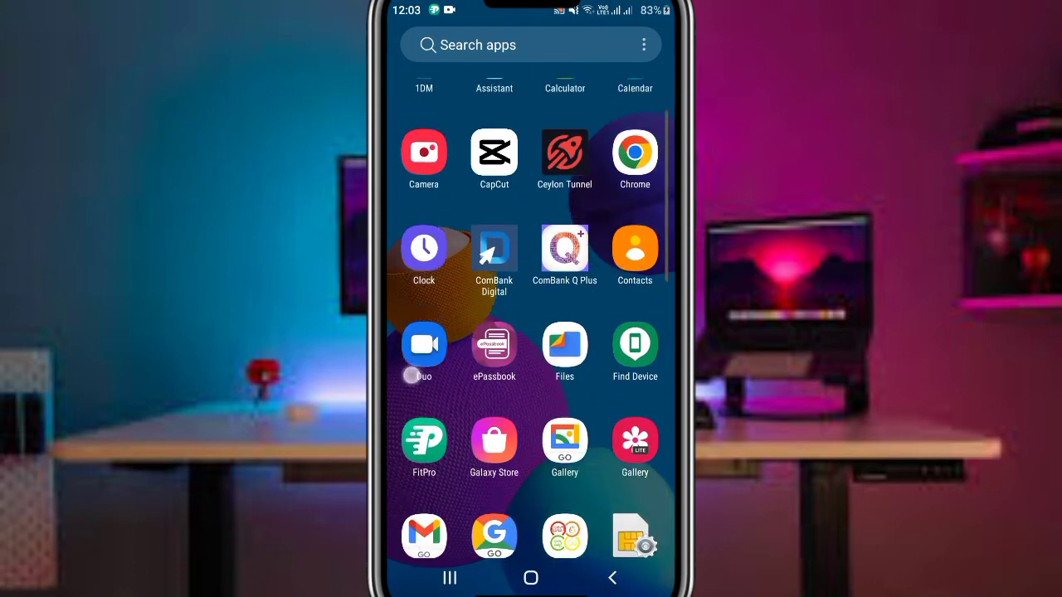
pyautogui.scroll(-3)
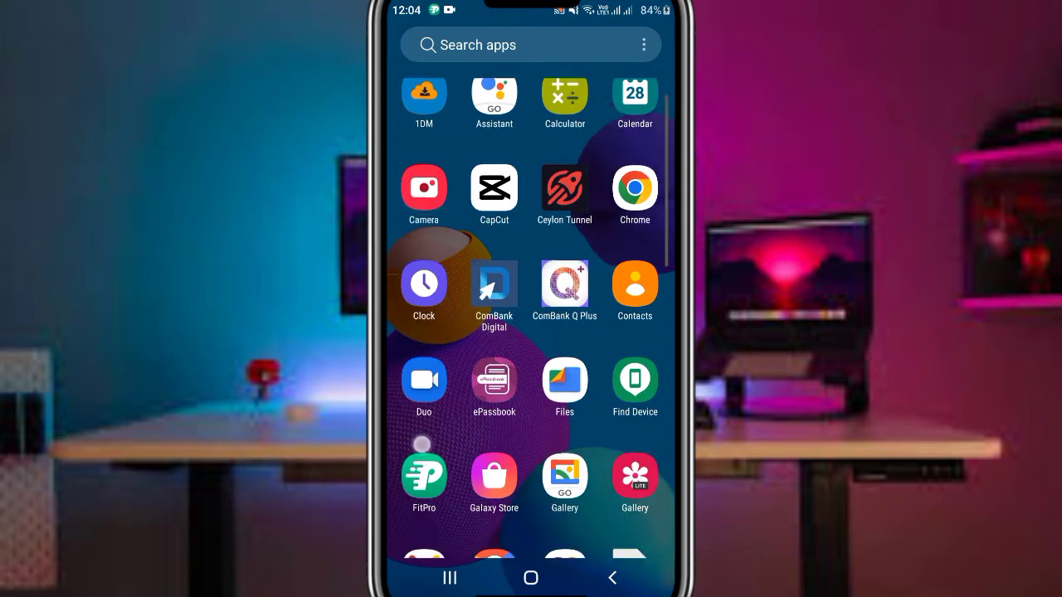
pyautogui.scroll(-3)
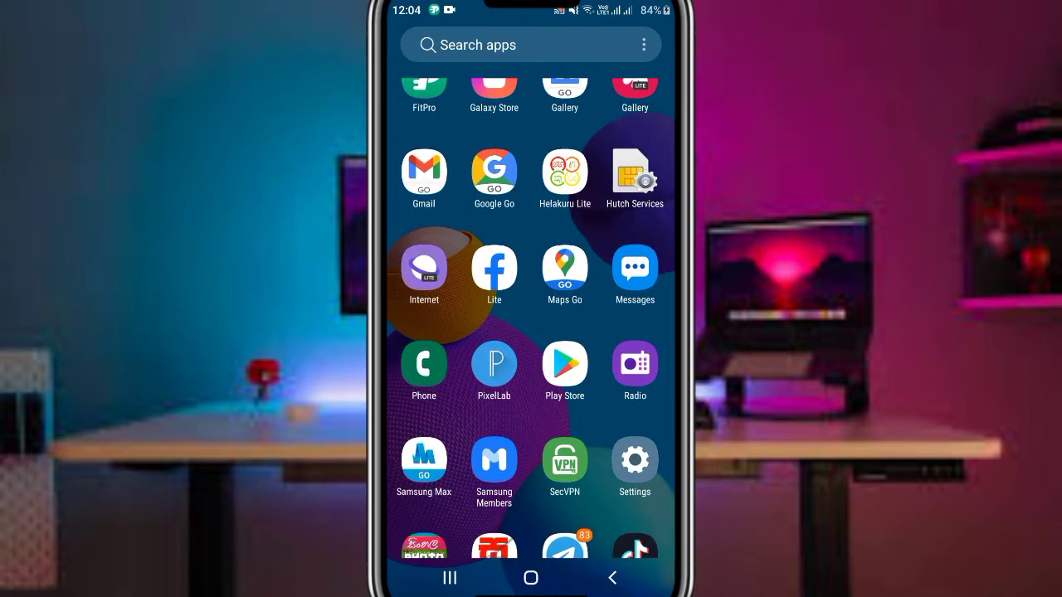
pyautogui.click(564, 364)
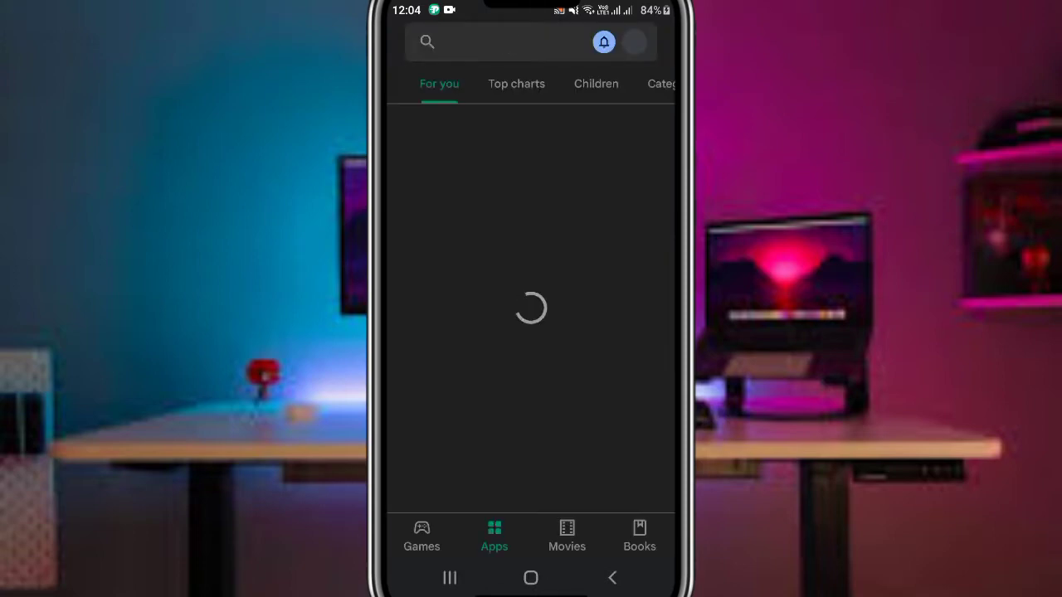
# Search Play Store for 'status vedio splitter' and open hillsidemonk's Status Video Splitter page
pyautogui.write('status vedio')
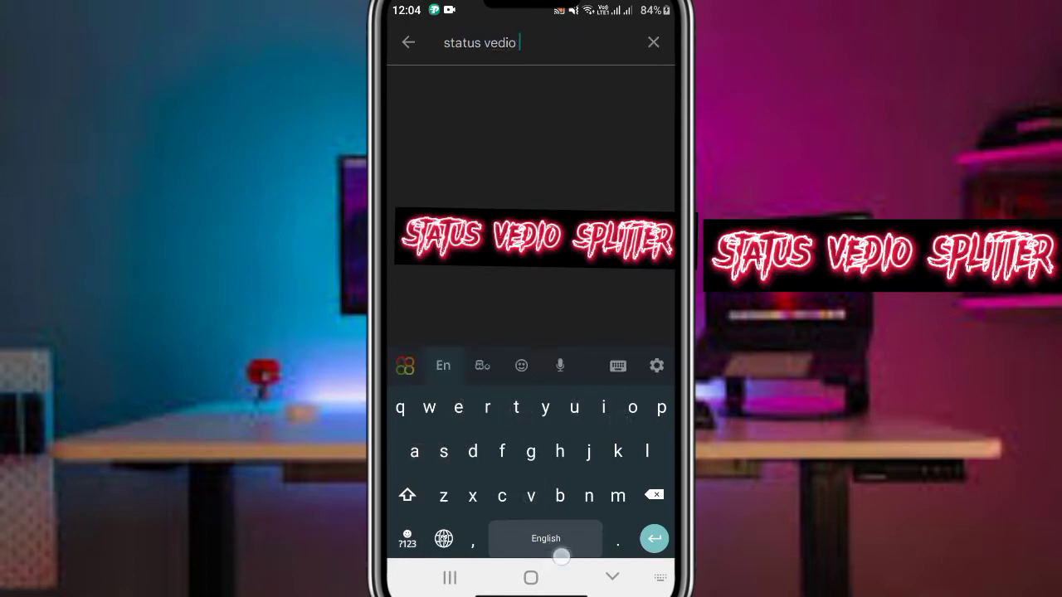
pyautogui.write('splitter')
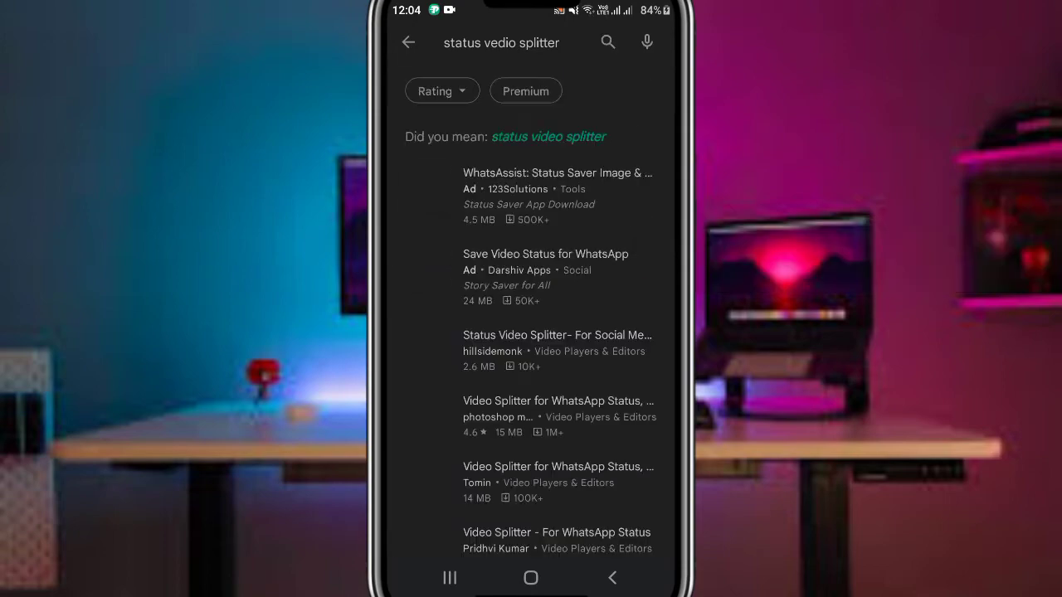
pyautogui.scroll(-3)
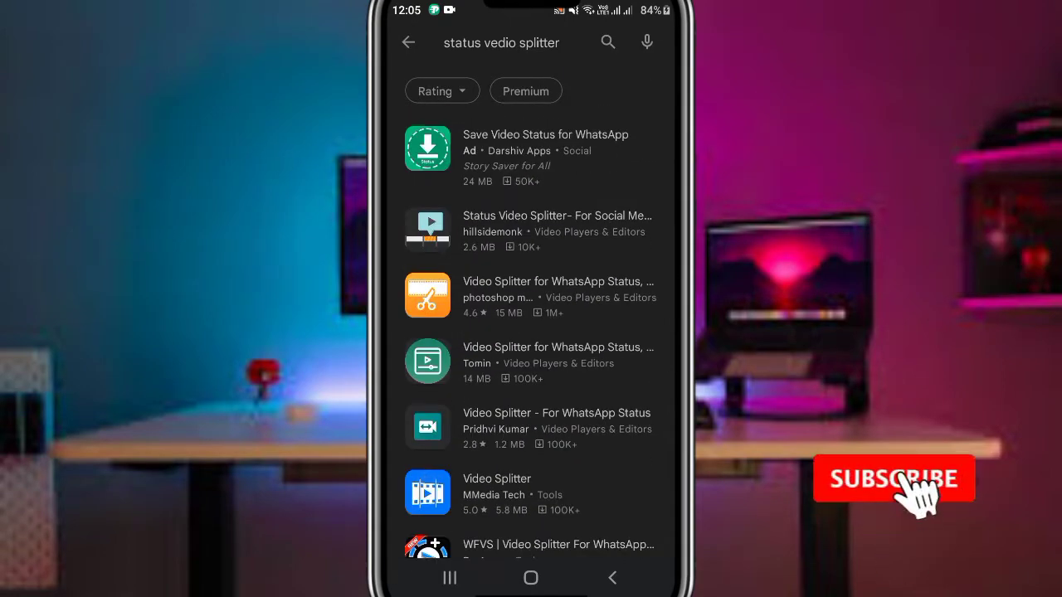
pyautogui.click(895, 479)
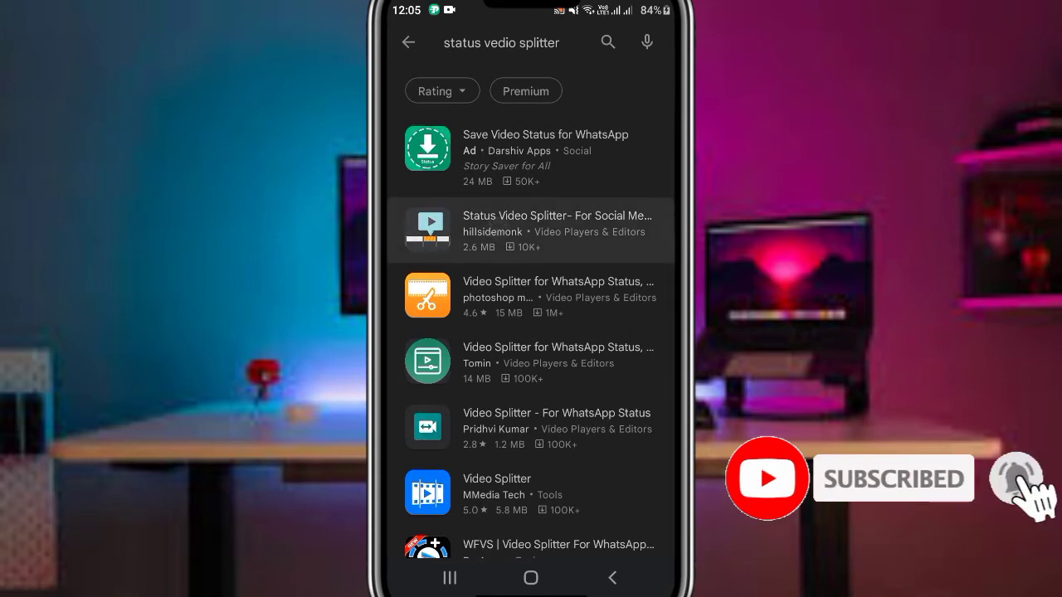
pyautogui.click(531, 230)
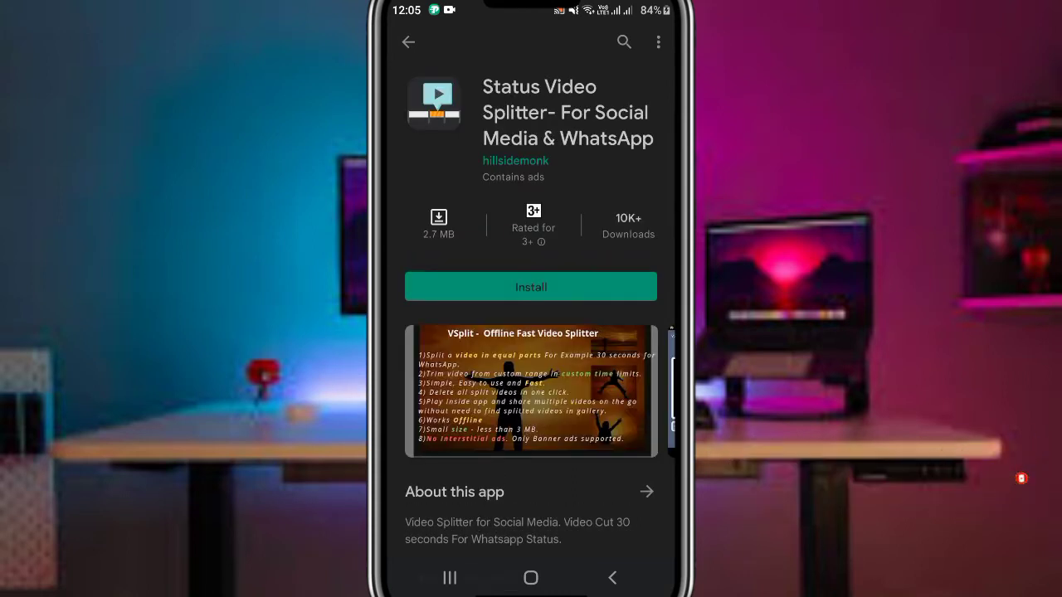
# Install the Status Video Splitter app and open it
pyautogui.click(531, 286)
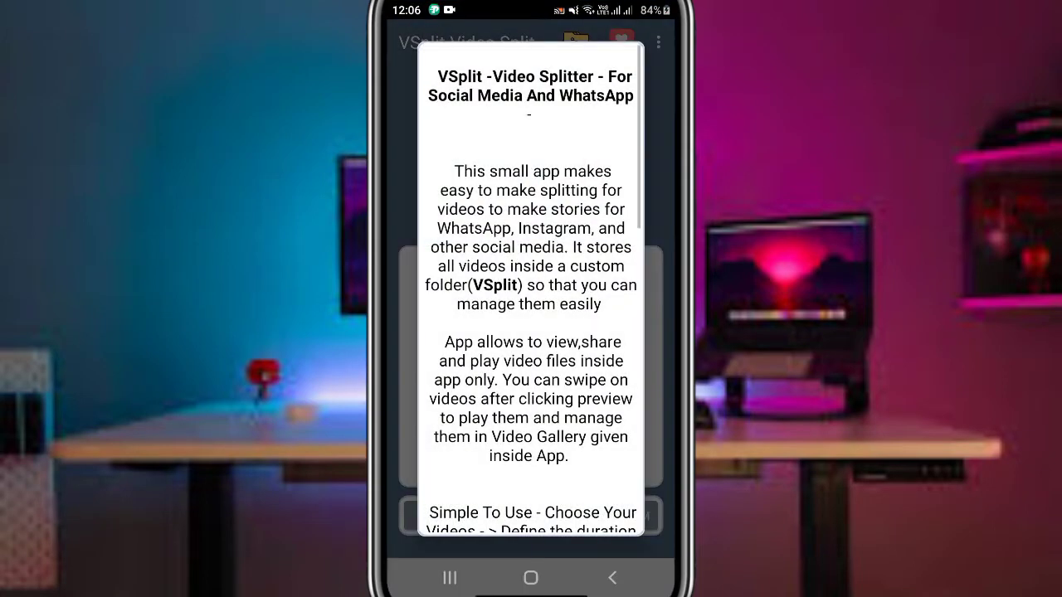
# Scroll through the VSplit intro description and dismiss it
pyautogui.scroll(-3)
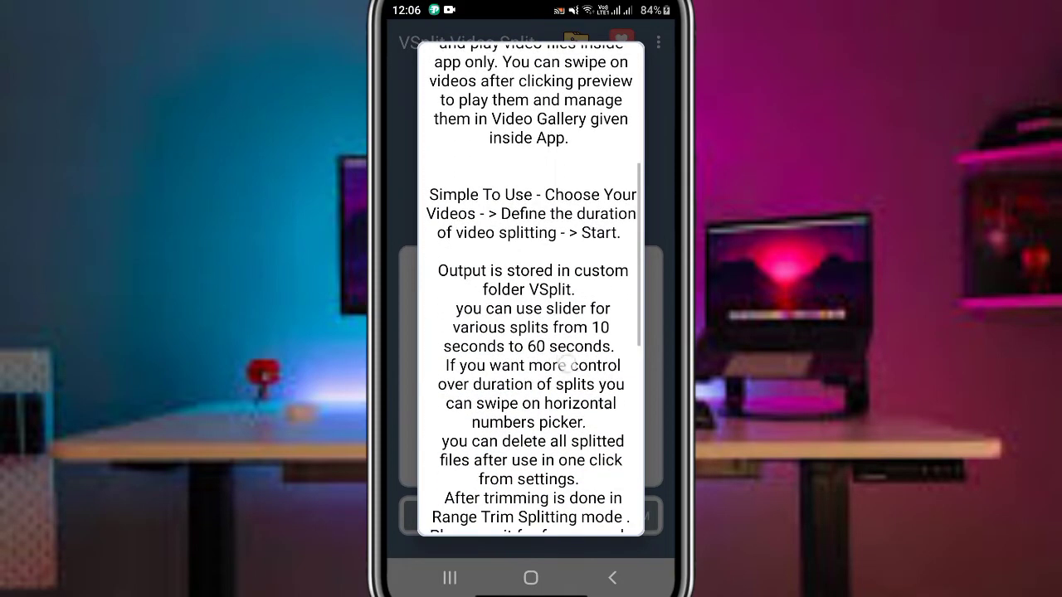
pyautogui.scroll(-3)
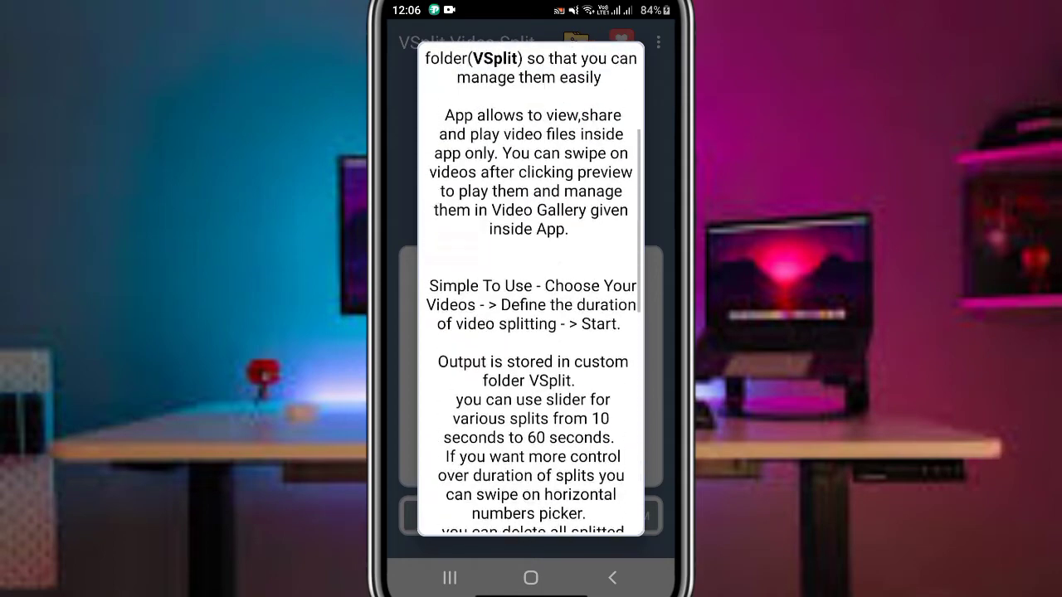
pyautogui.scroll(-3)
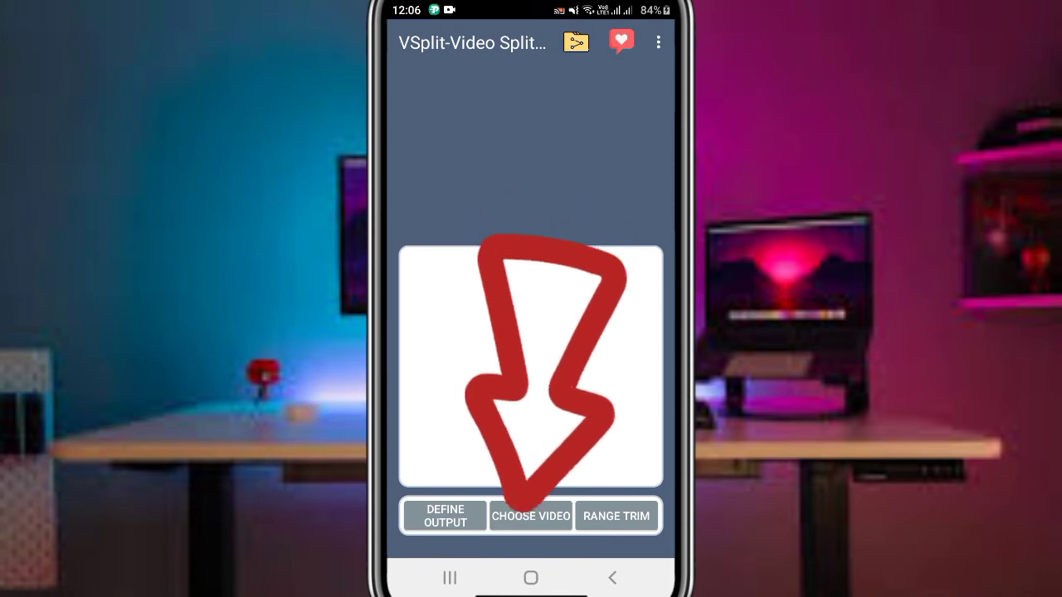
# Allow media access and load the 2:58 screen recording via CHOOSE VIDEO
pyautogui.click(893, 478)
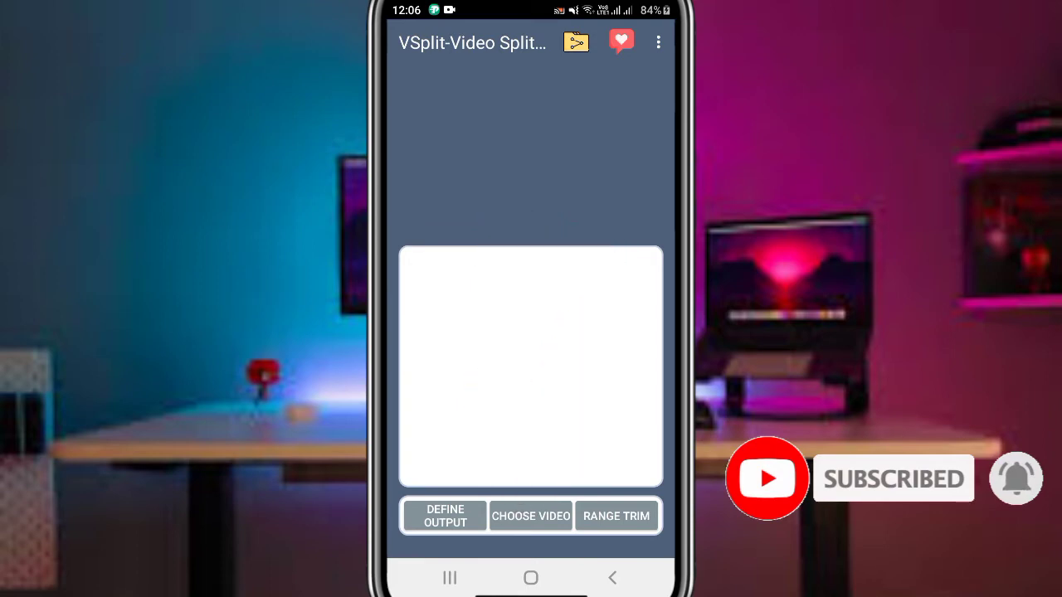
pyautogui.click(531, 516)
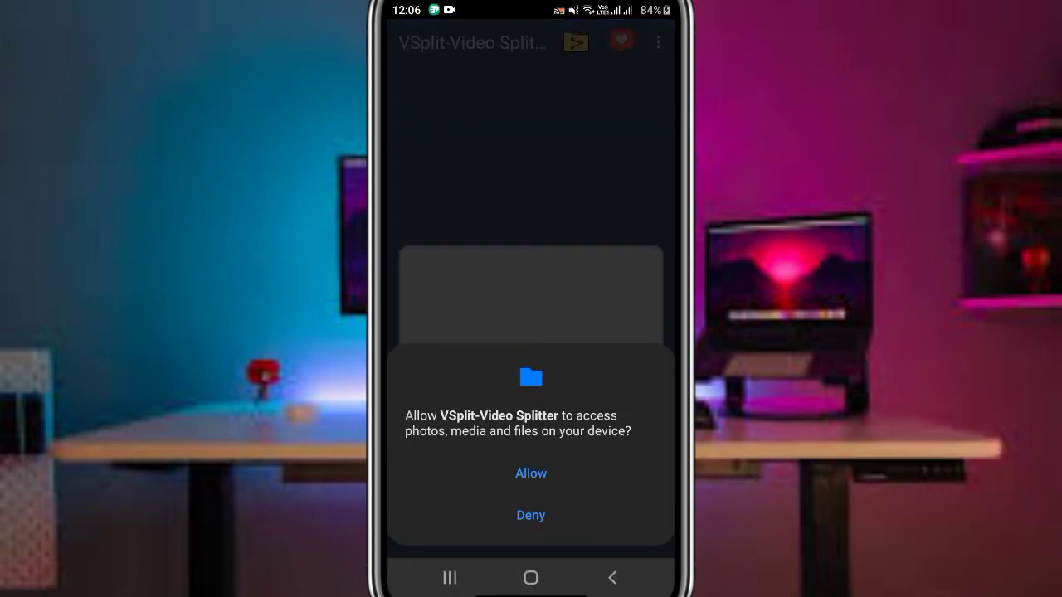
pyautogui.click(531, 473)
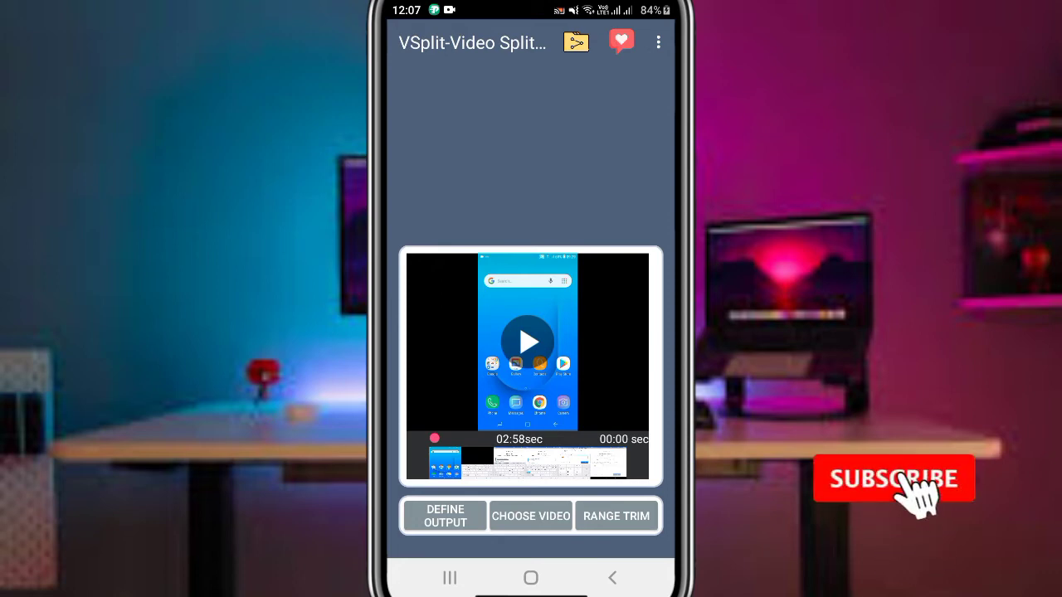
# Set the output split duration to 30 seconds, giving 6 parts
pyautogui.click(895, 479)
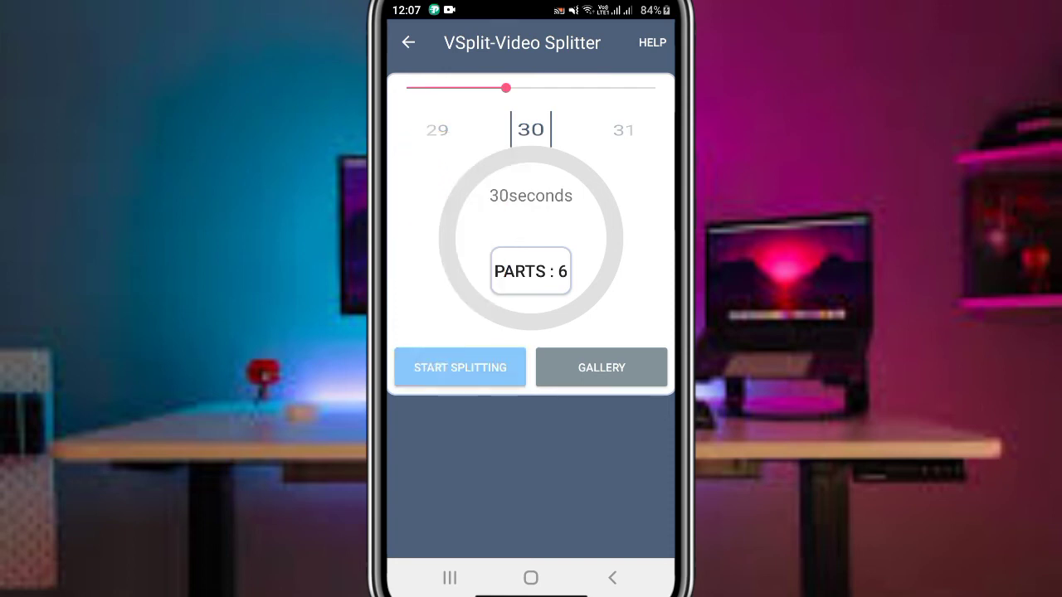
# Split into six 30-second clips and share them to WhatsApp's My status
pyautogui.click(460, 368)
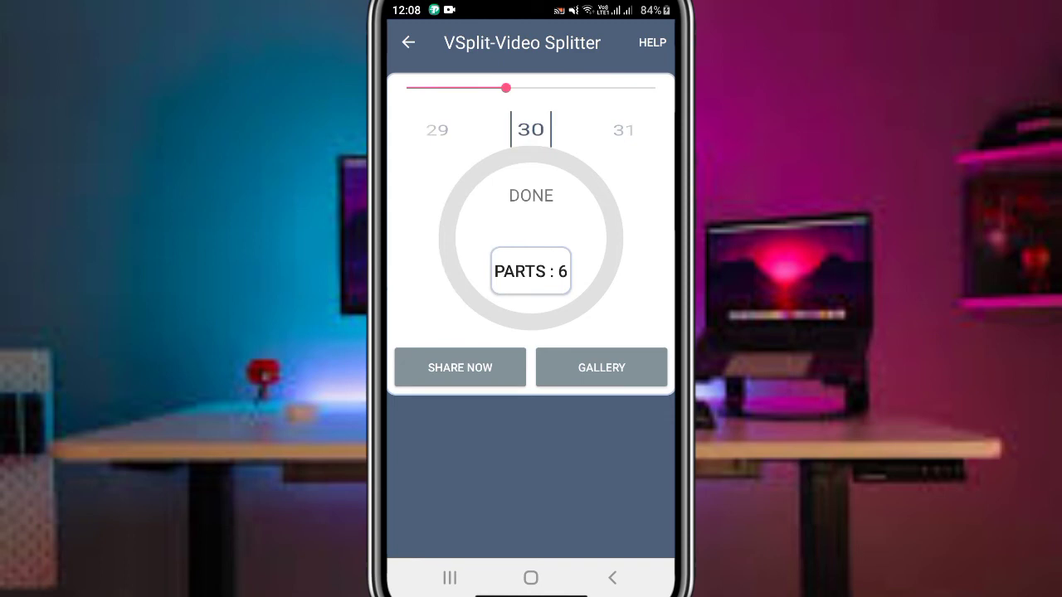
pyautogui.click(459, 367)
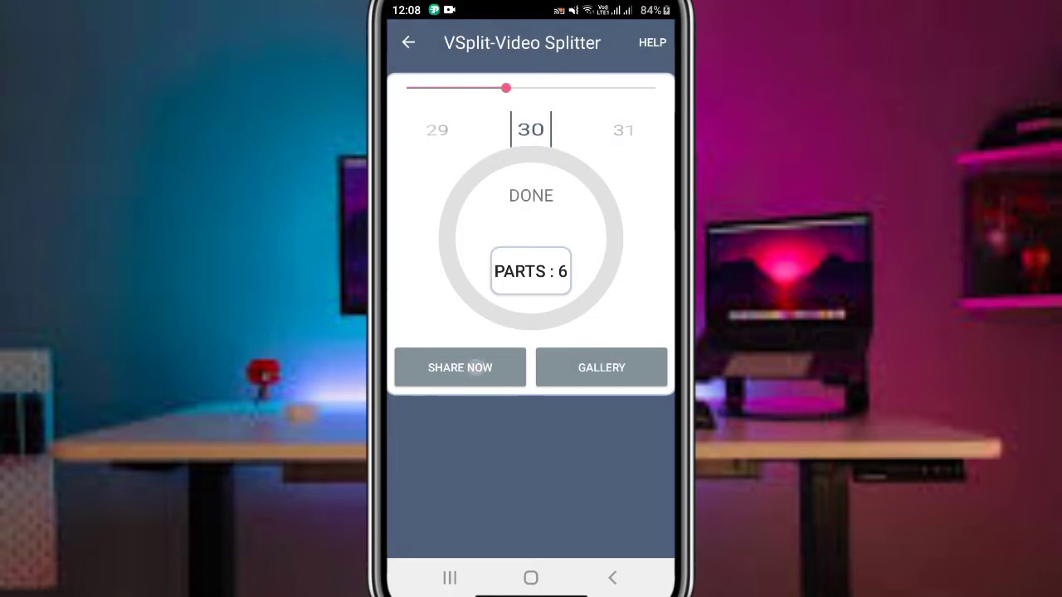
pyautogui.click(459, 368)
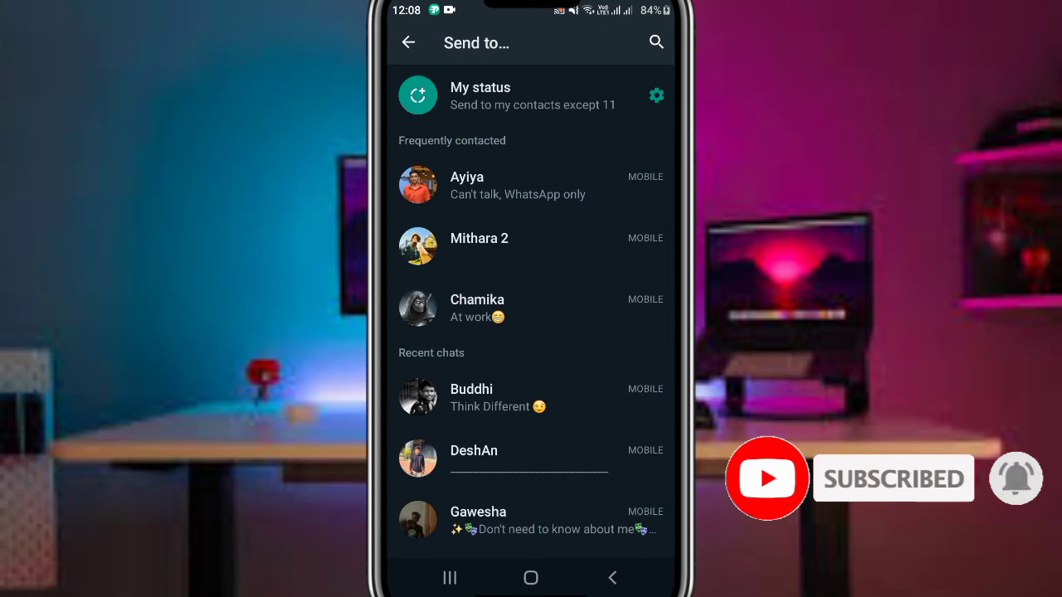
pyautogui.click(419, 95)
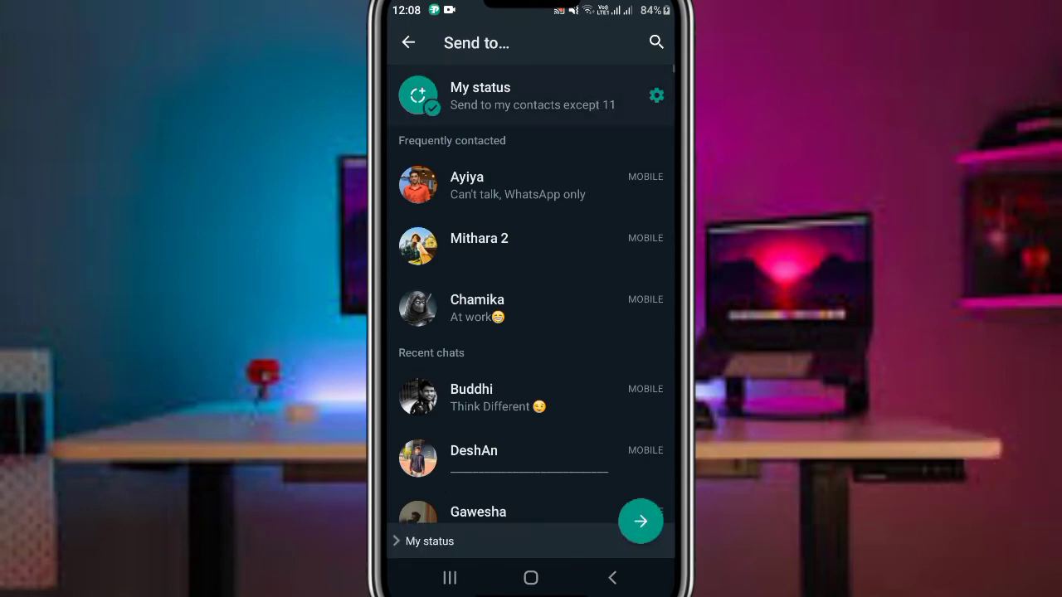